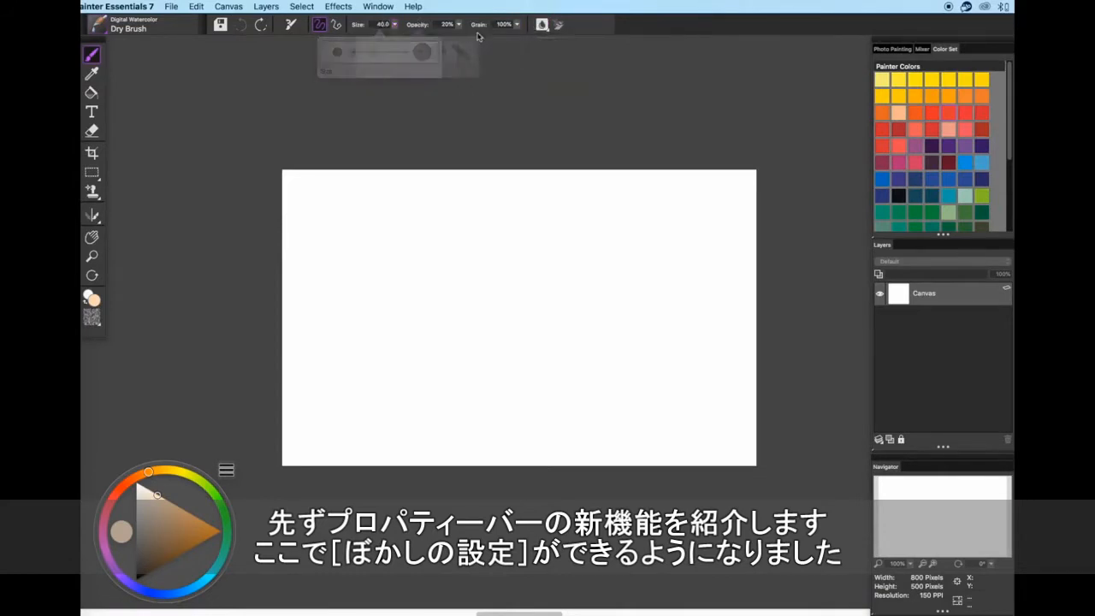
Set Diffusion to zero and adjust the Wet Fringe strength in the Digital Watercolor settings.
click(542, 23)
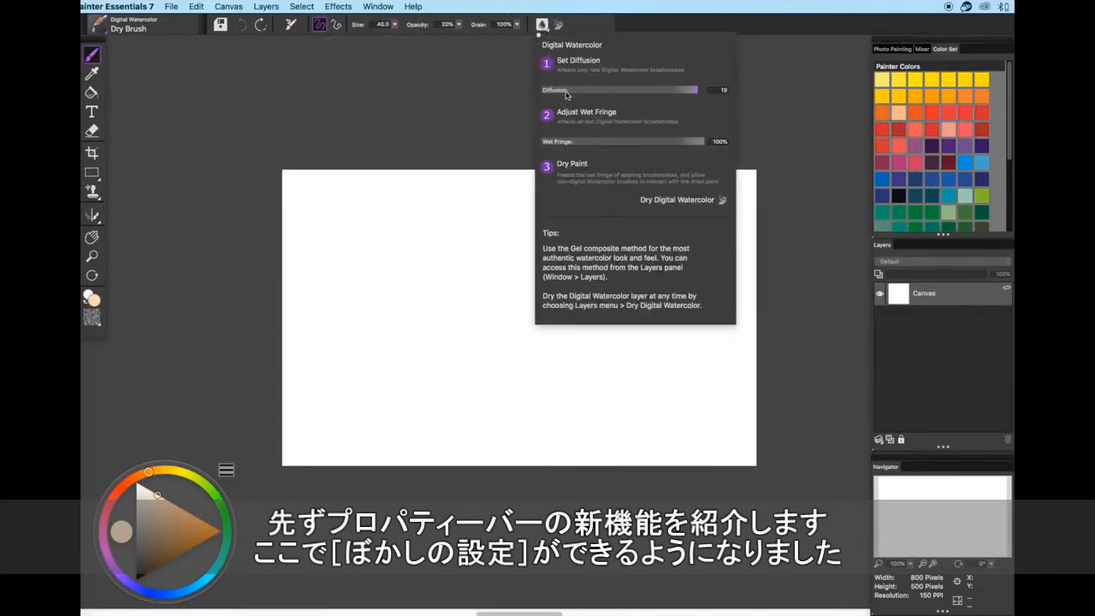
drag(693, 89, 666, 89)
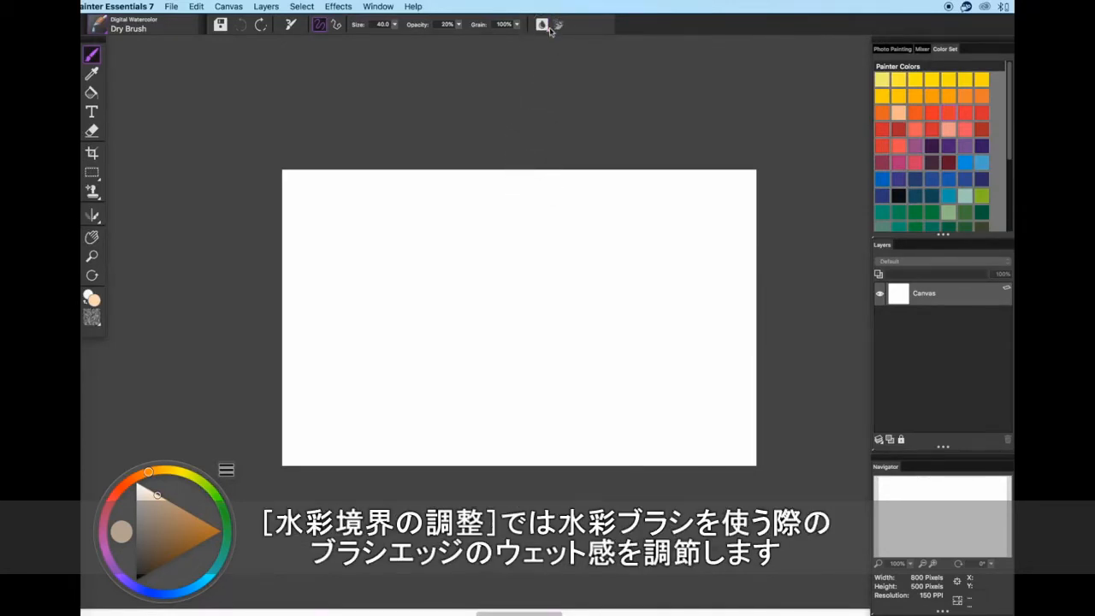
click(543, 24)
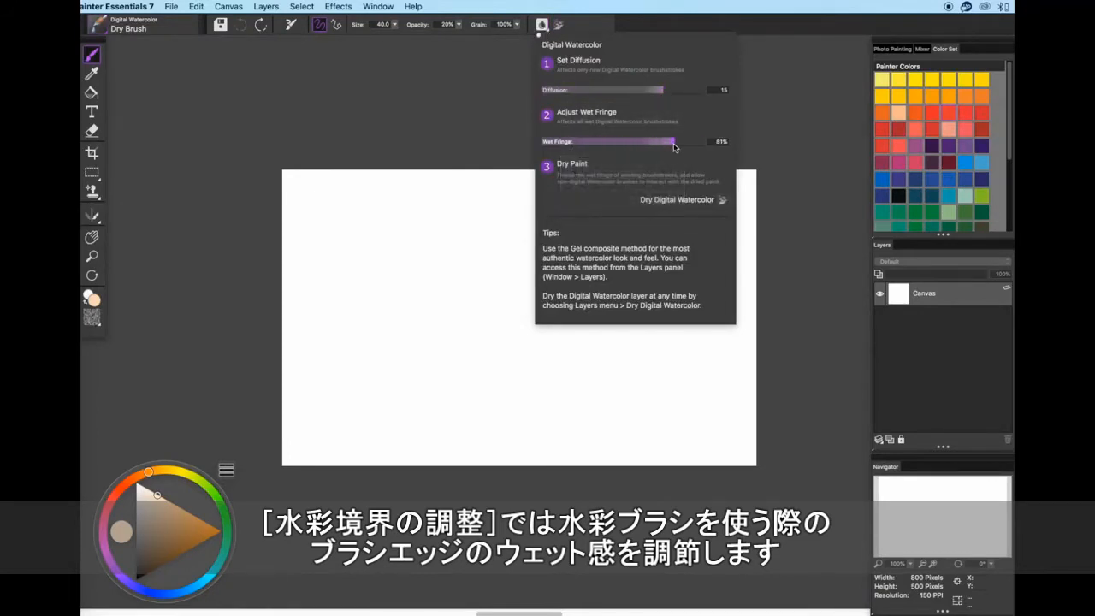
drag(674, 141, 671, 141)
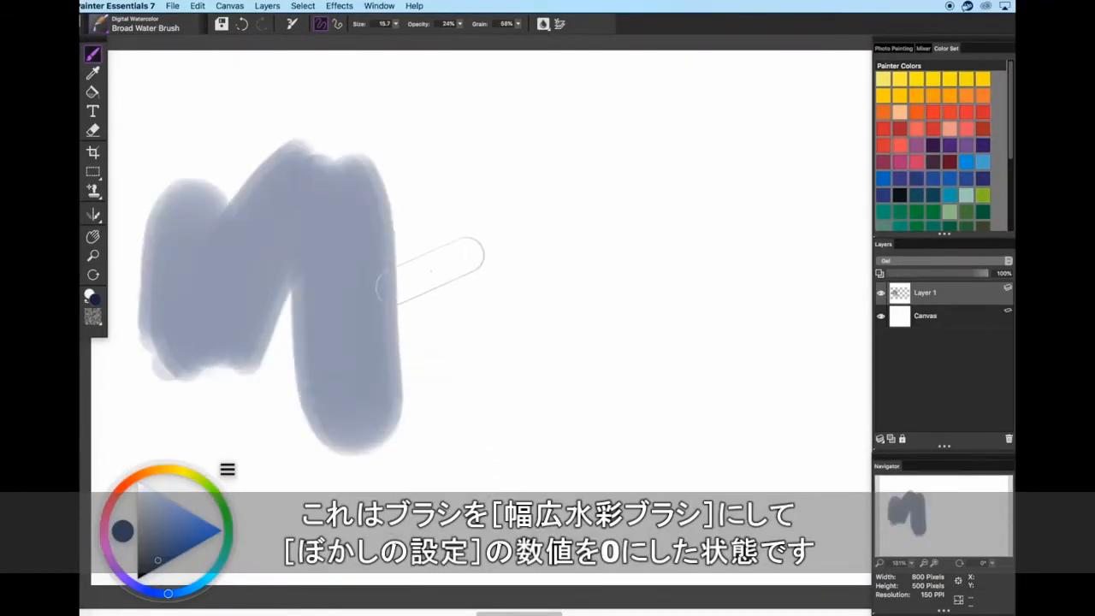
Clear the test strokes and paint a Broad Water Brush stroke with strong wet fringe.
click(543, 24)
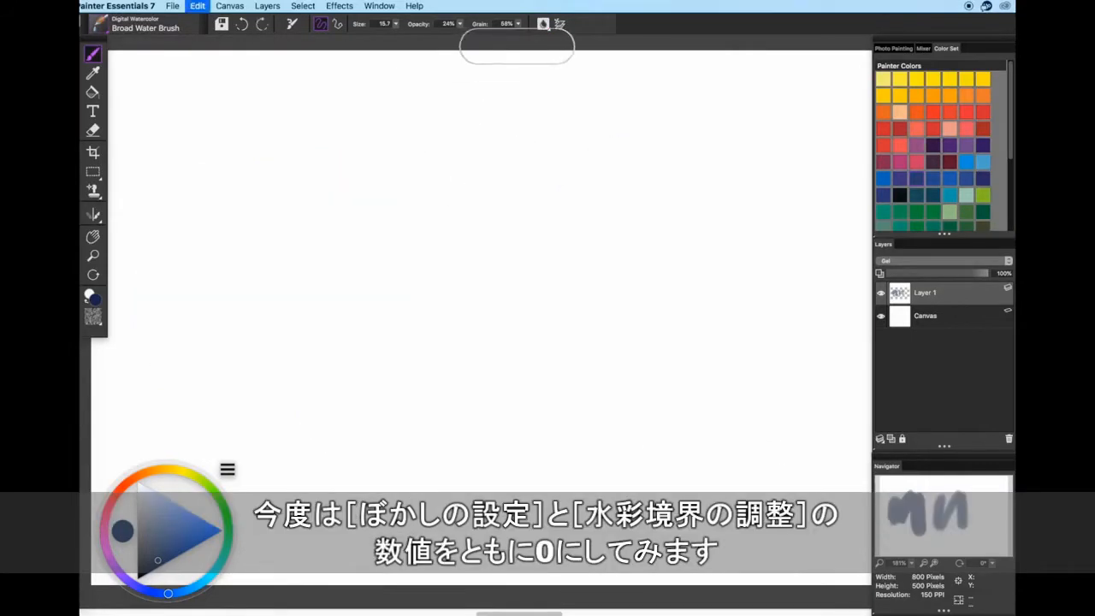
click(542, 24)
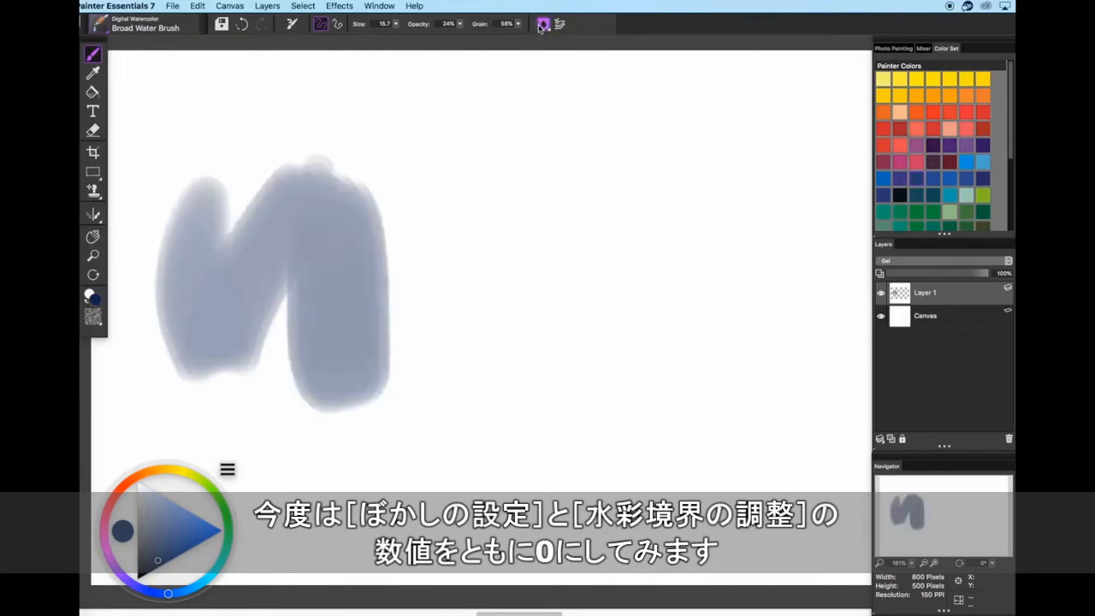
click(544, 24)
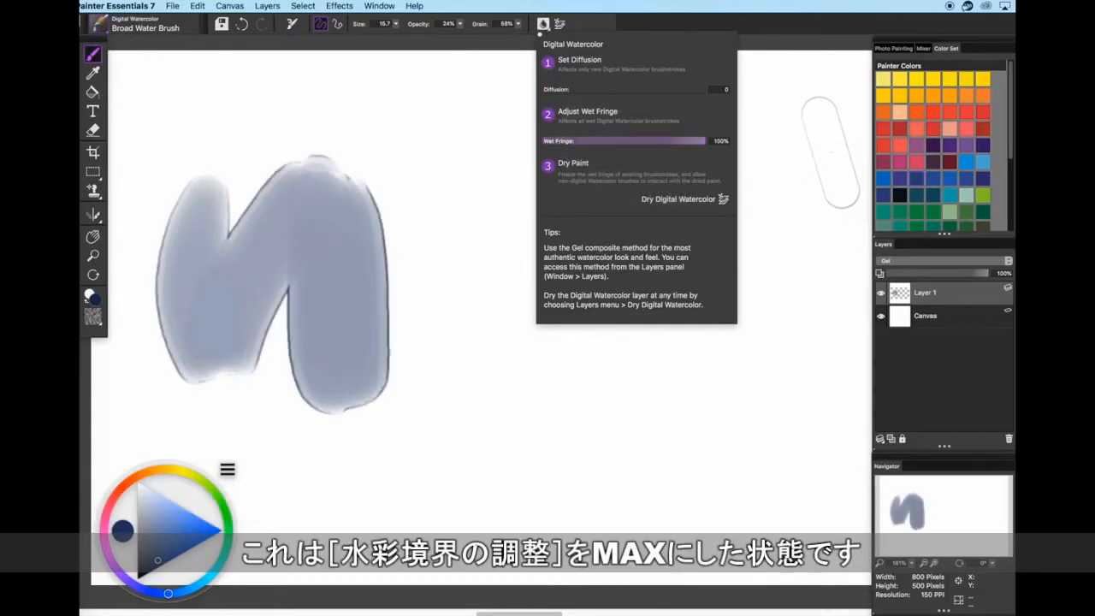
drag(711, 140, 556, 140)
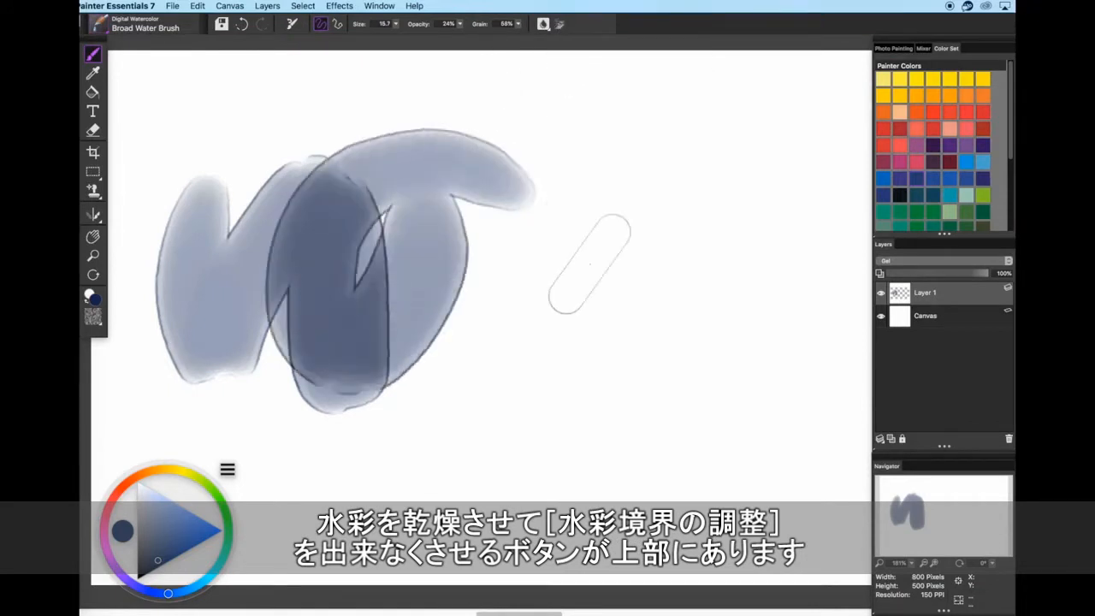
Lower the Wet Fringe strength and paint a softer grey-blue vertical stroke.
click(545, 24)
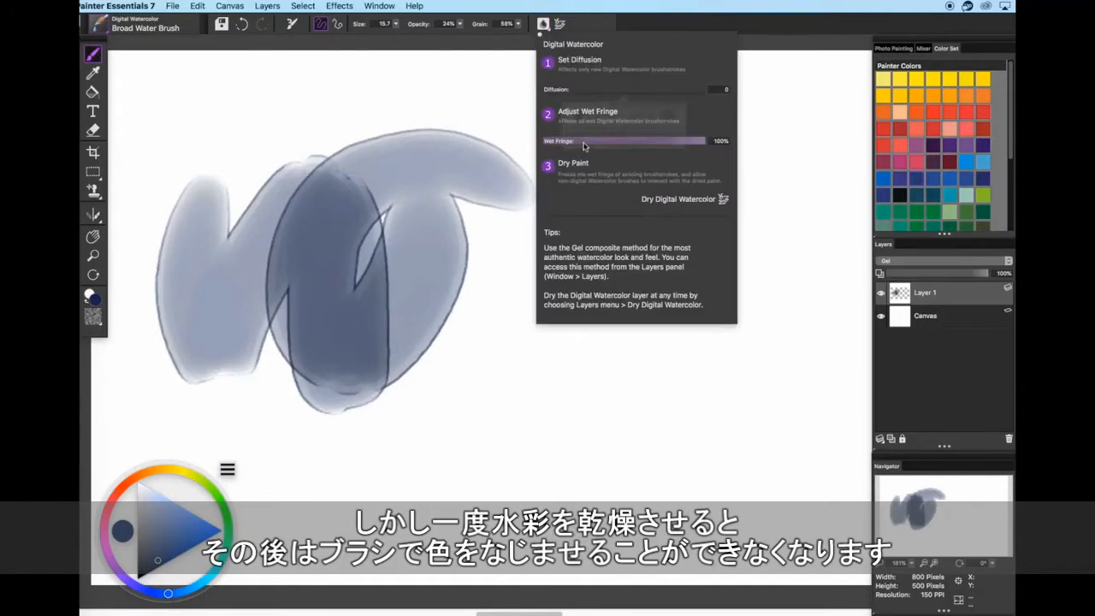
drag(715, 140, 582, 140)
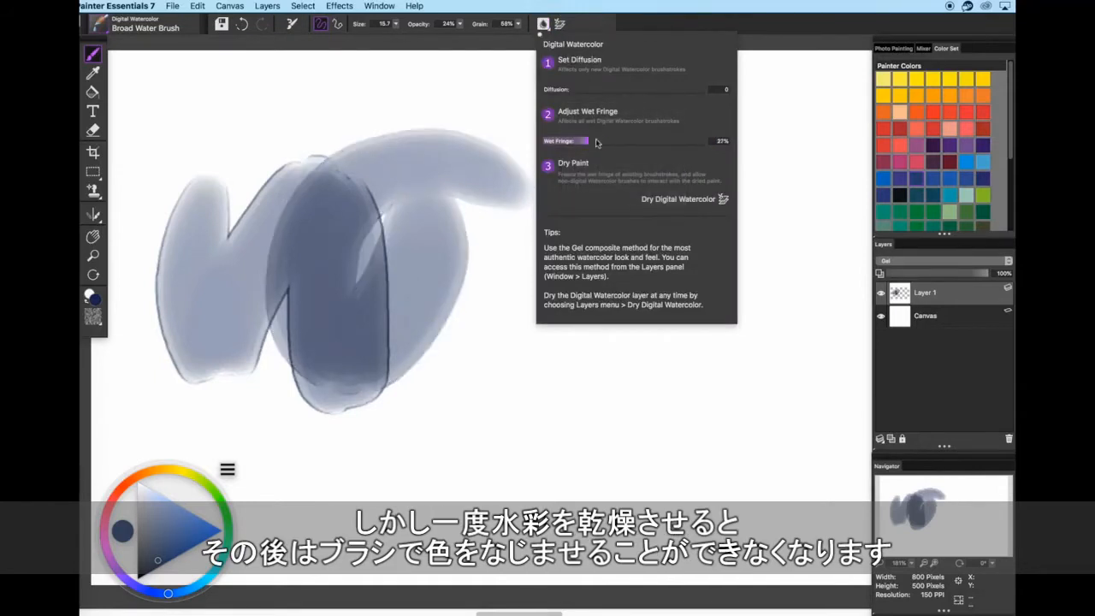
click(543, 24)
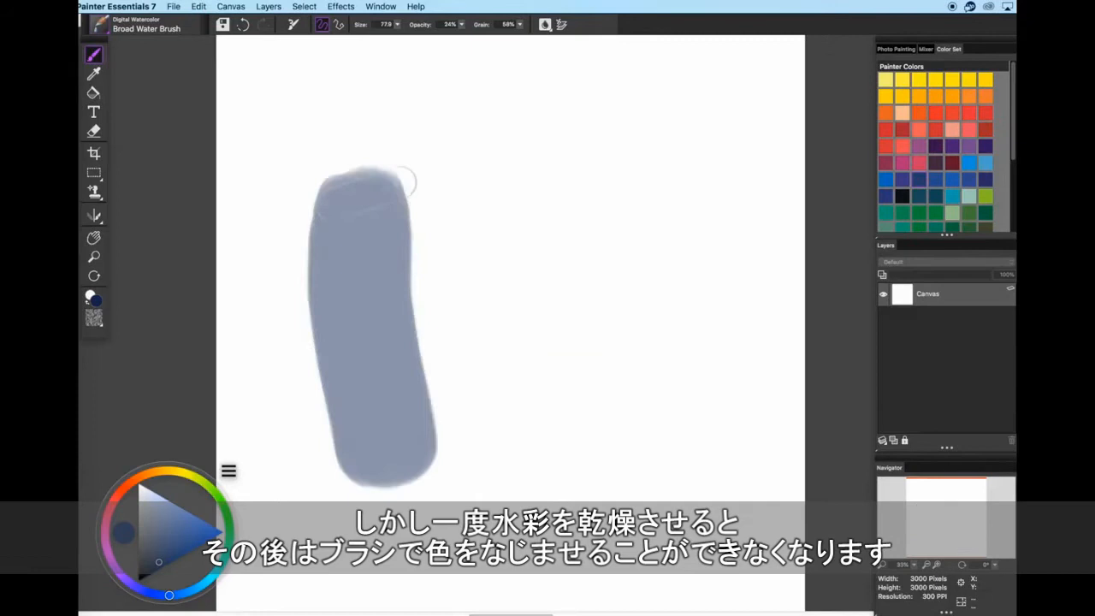
Resize the canvas to 1000 × 1000 pixels and enlarge the brush size.
click(544, 24)
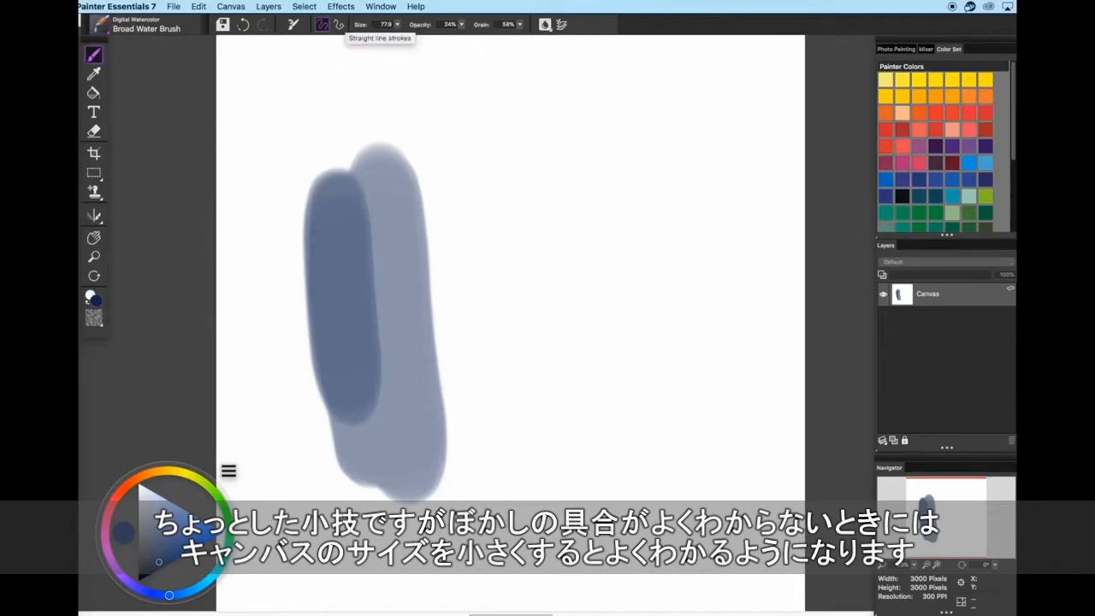
click(229, 7)
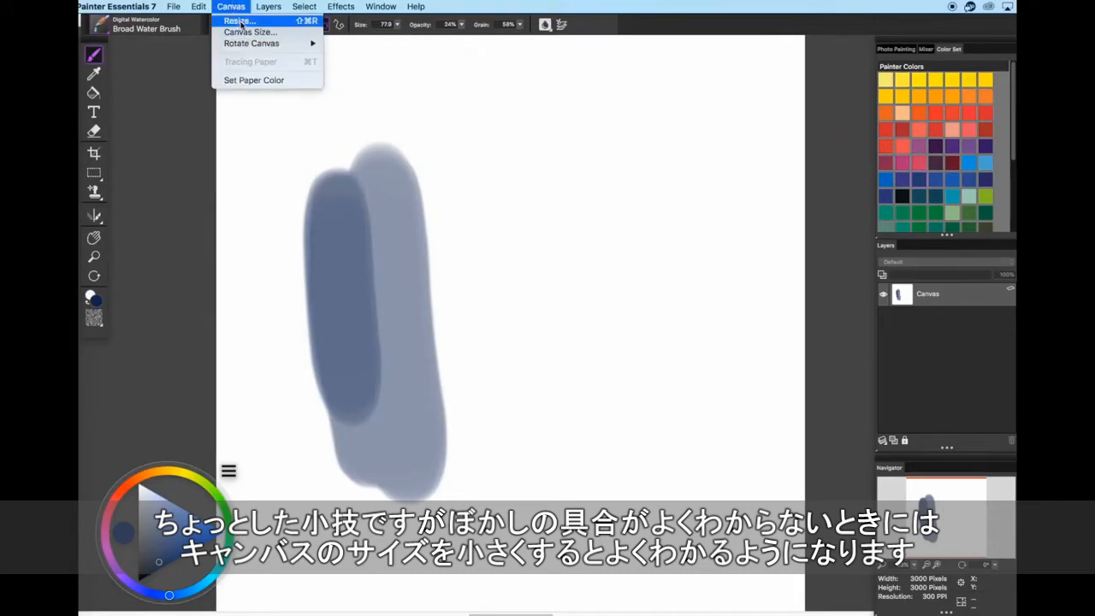
click(238, 21)
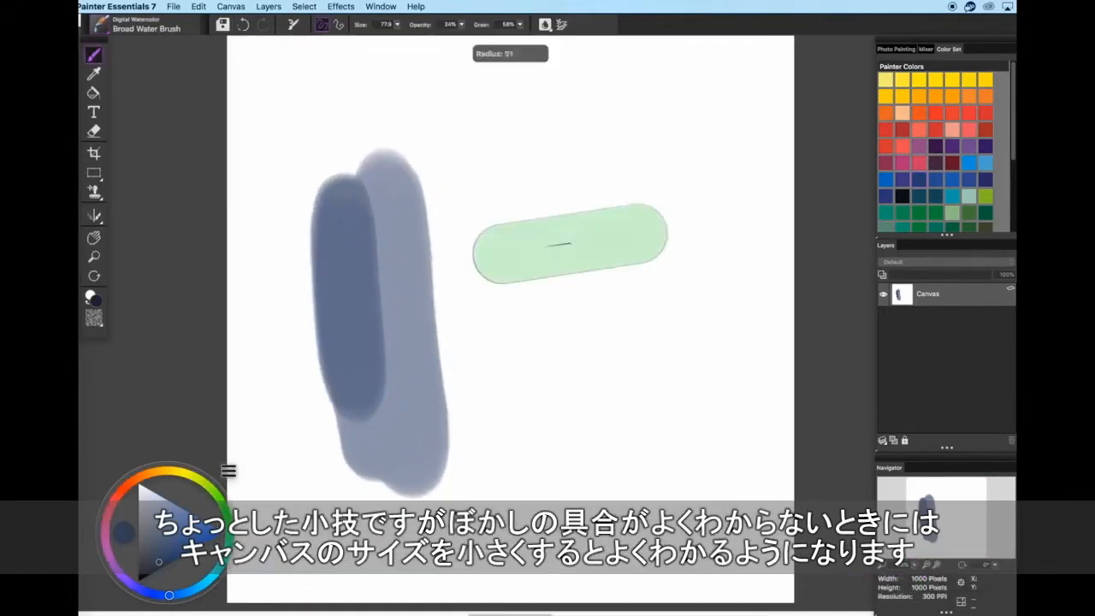
drag(591, 197, 599, 462)
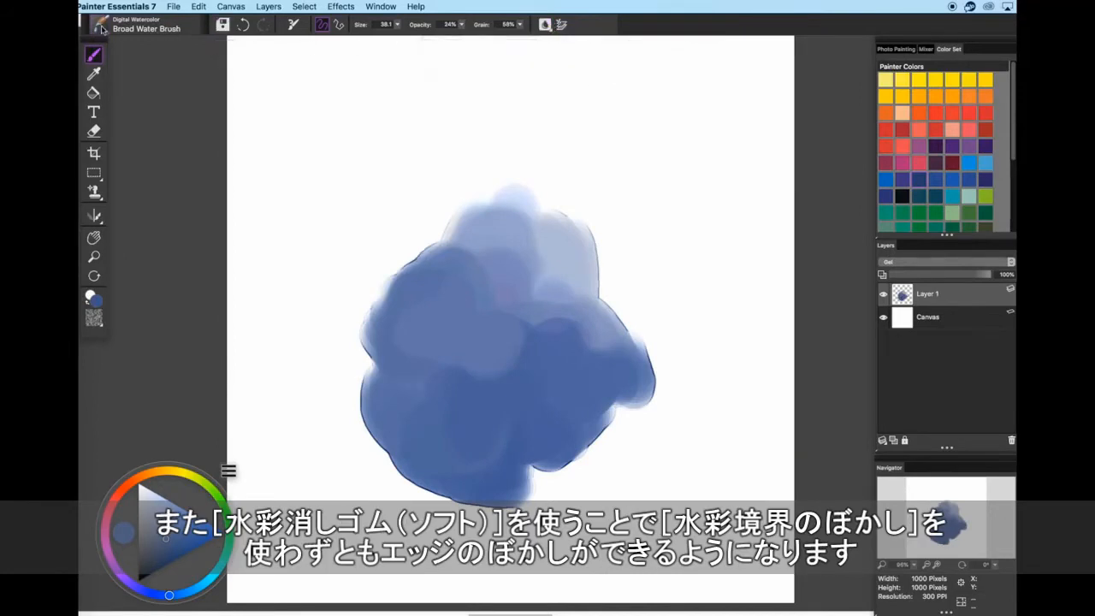
Switch to the Gentle Wet Eraser and soften the top of the blue blob.
click(101, 24)
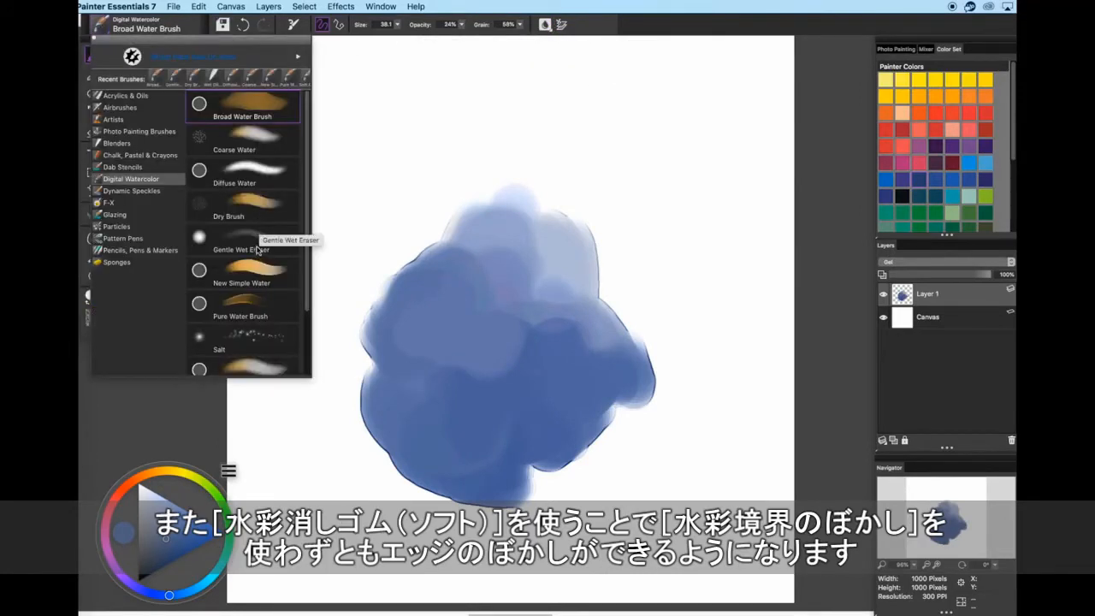
click(239, 250)
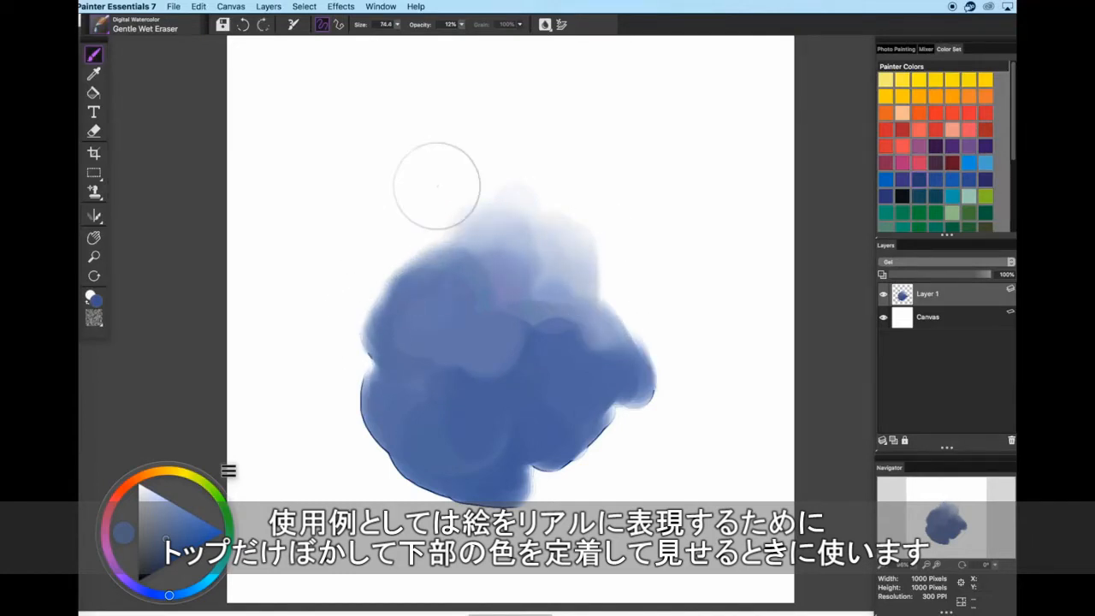
Add a new layer above the bat line art and wash blue over the upper wing.
click(267, 7)
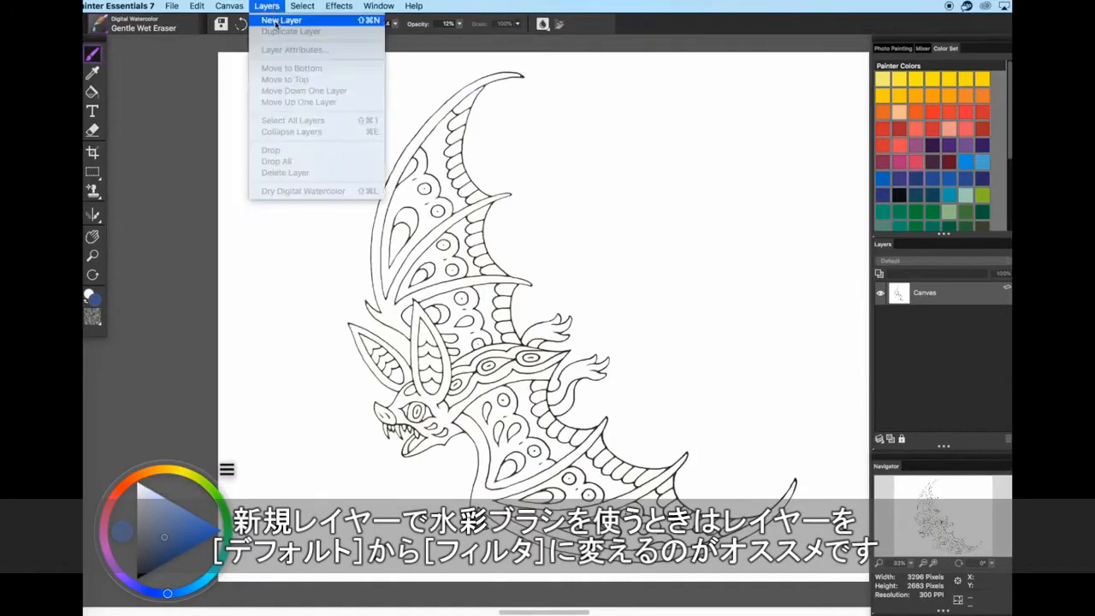
click(280, 21)
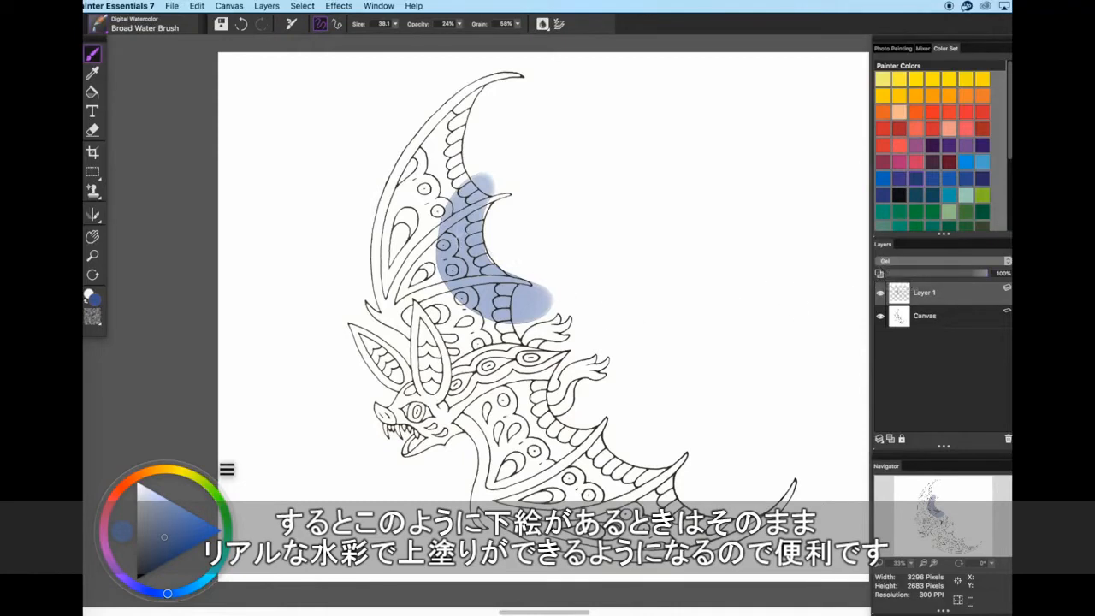
click(128, 24)
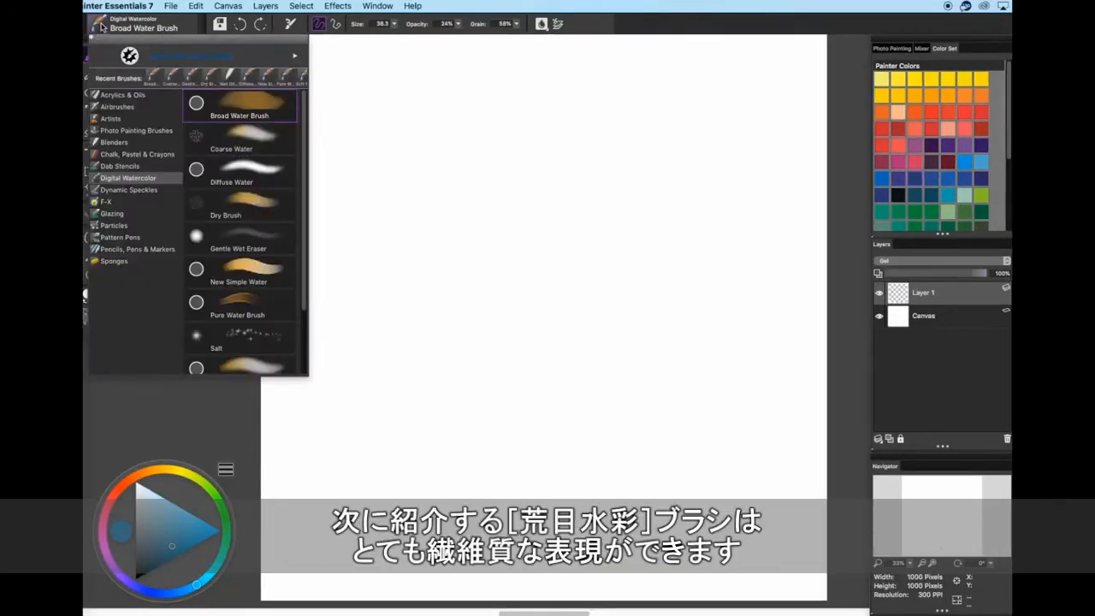
mouse_move(243, 140)
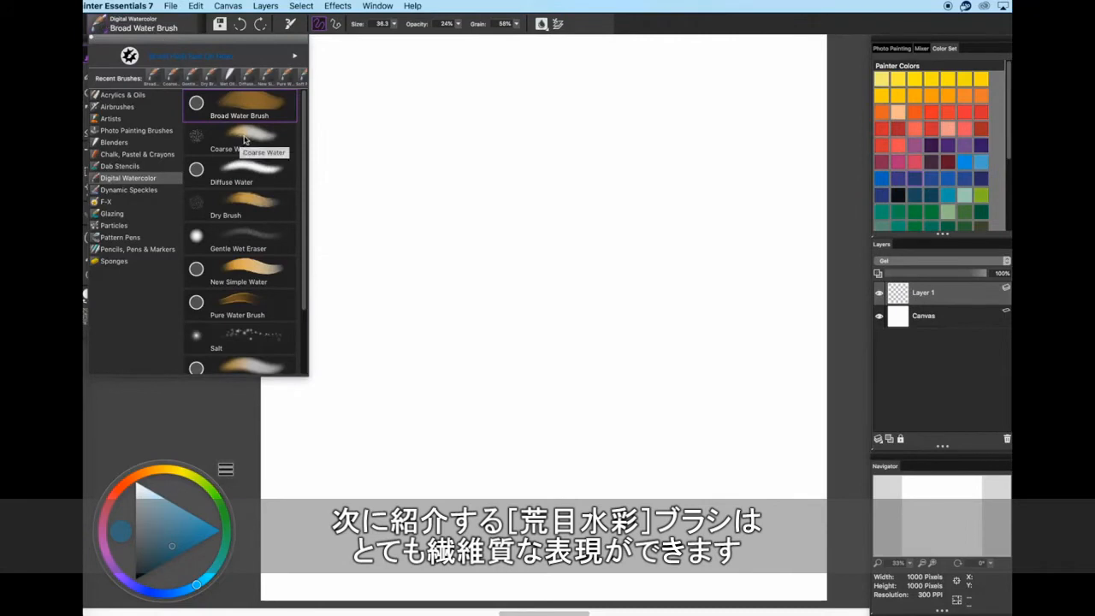
Paint textured blue strokes with Coarse Water, then switch to Broad Water Brush.
click(226, 140)
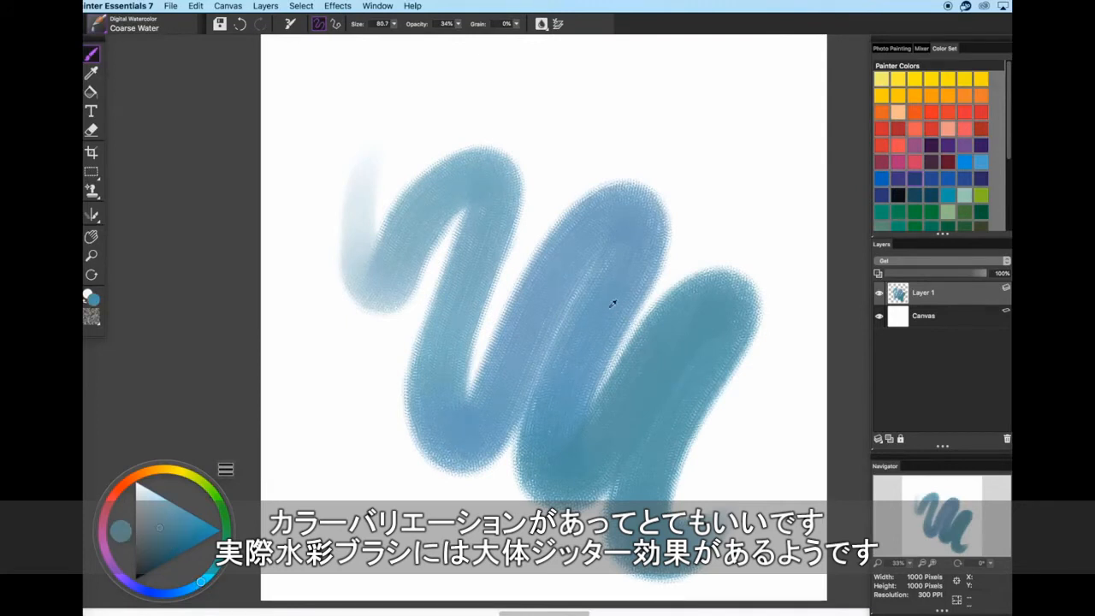
mouse_move(667, 355)
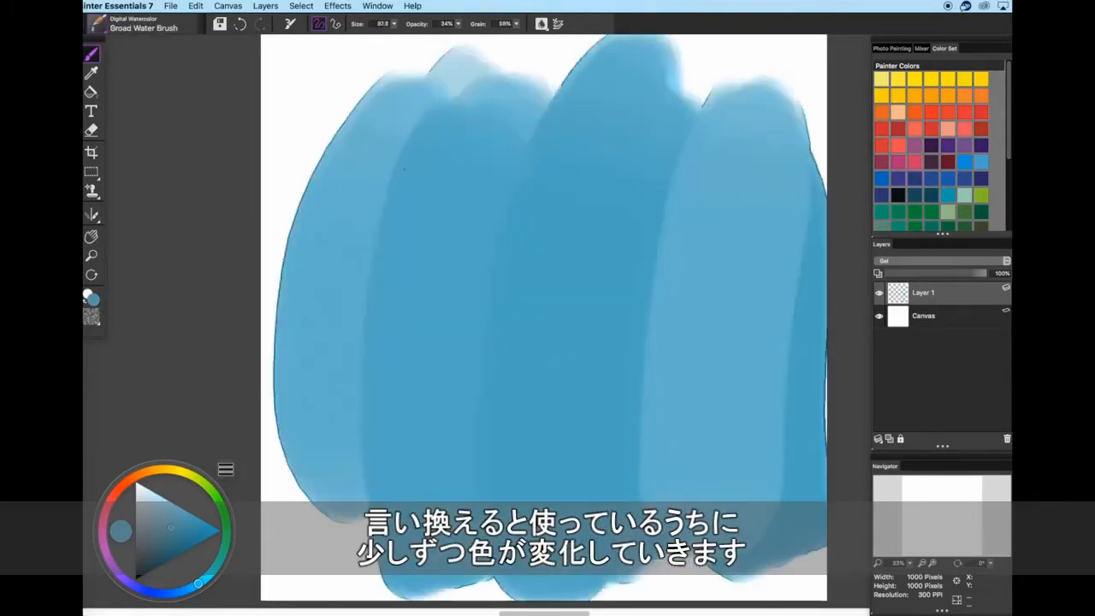
click(144, 24)
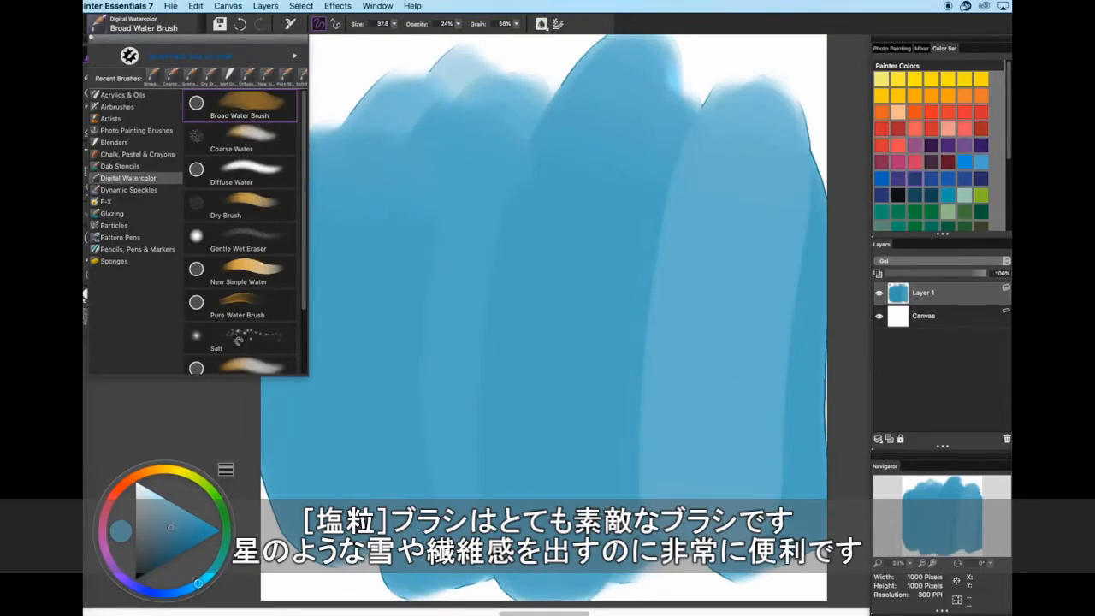
click(216, 342)
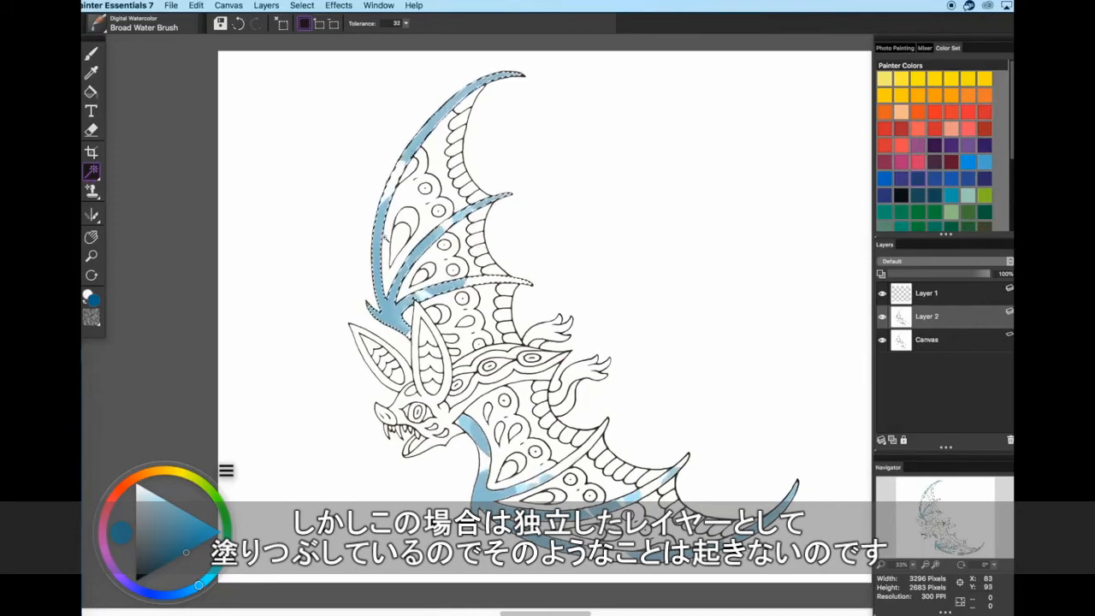
Magic Wand-select bat regions and fill them with blue Broad Water Brush on a new layer.
click(94, 24)
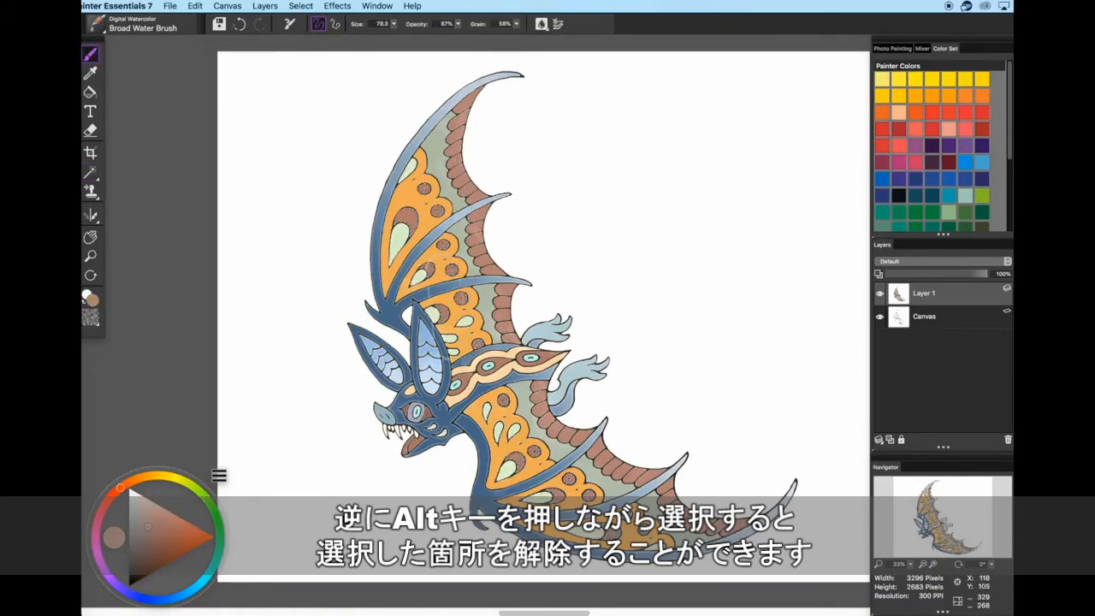
Paint the bat in orange, blue and brown washes across two watercolor layers.
click(91, 172)
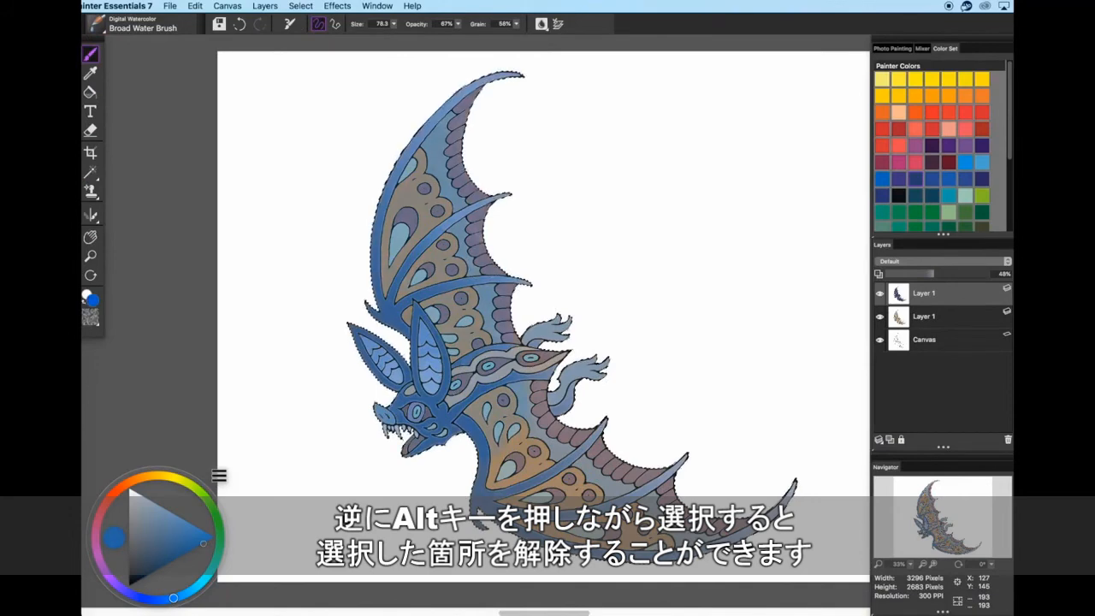
click(941, 260)
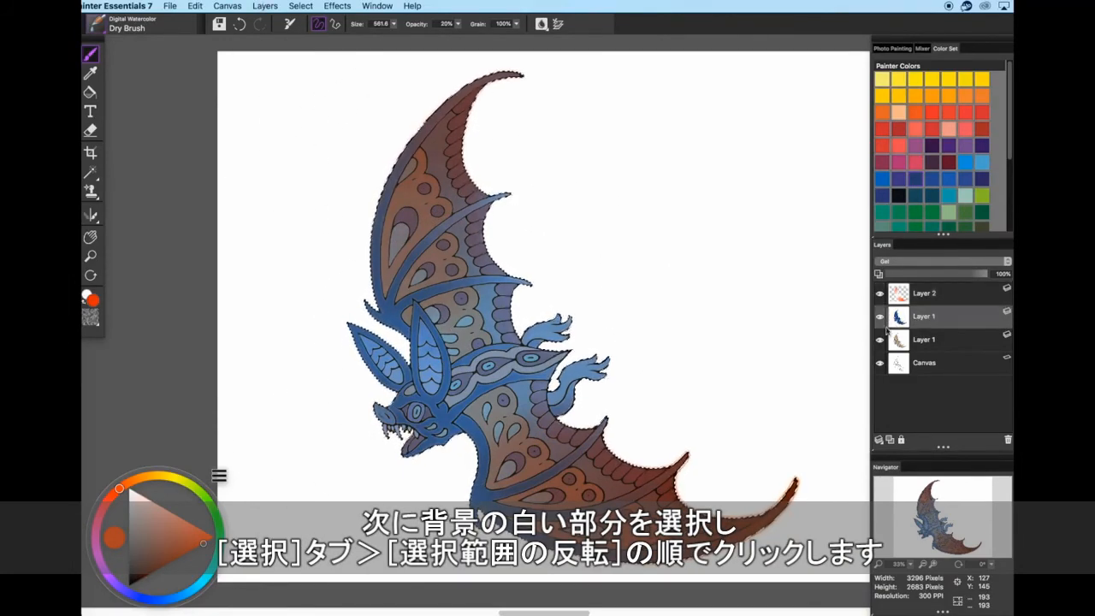
Wash the wings red-brown with Dry Brush on Layer 2 and Magic Wand-select the white background.
click(89, 171)
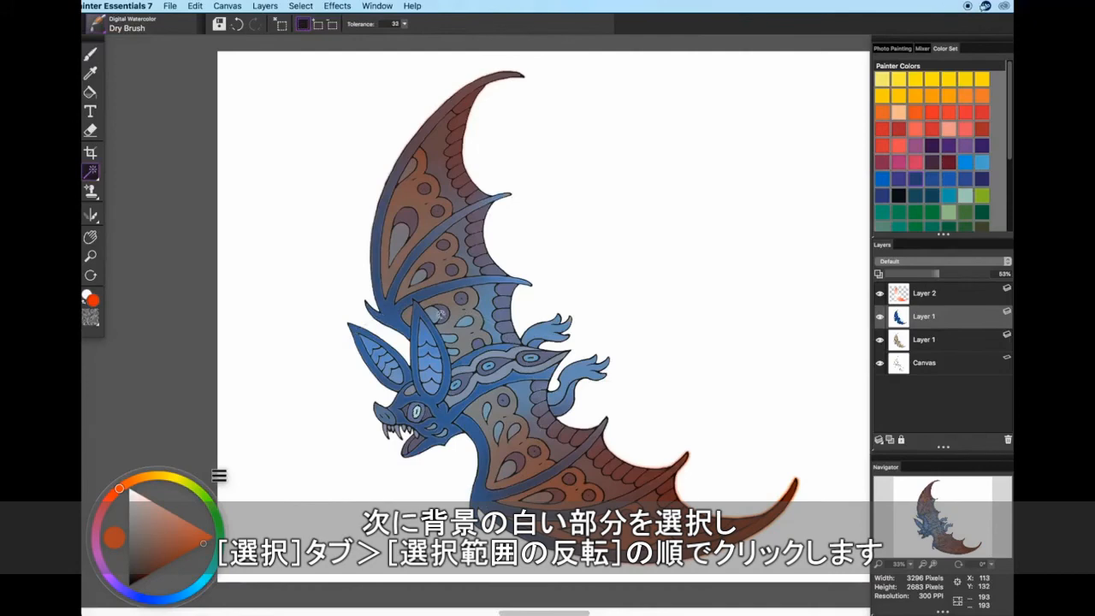